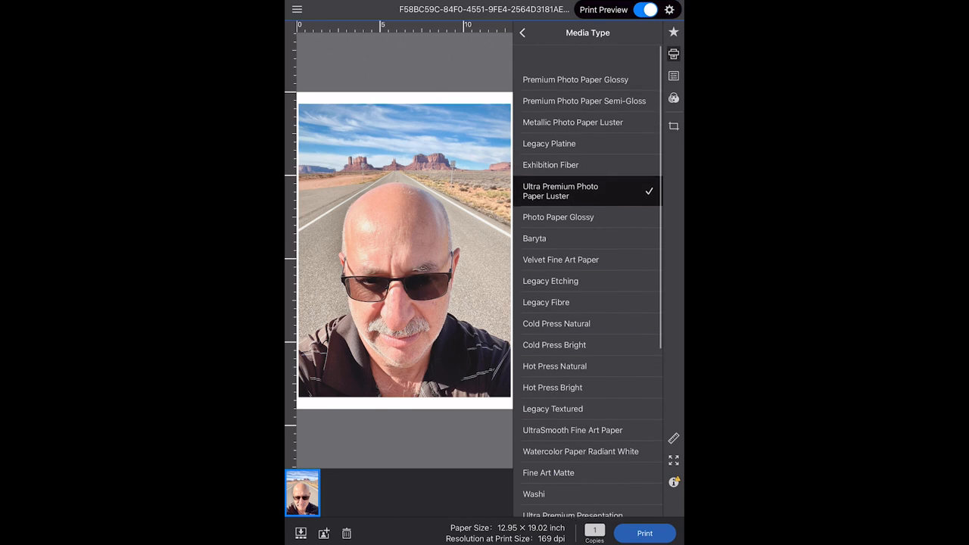
# Step: Pick Legacy Platine from the Media Type list and return to Printer Settings
pyautogui.scroll(3)
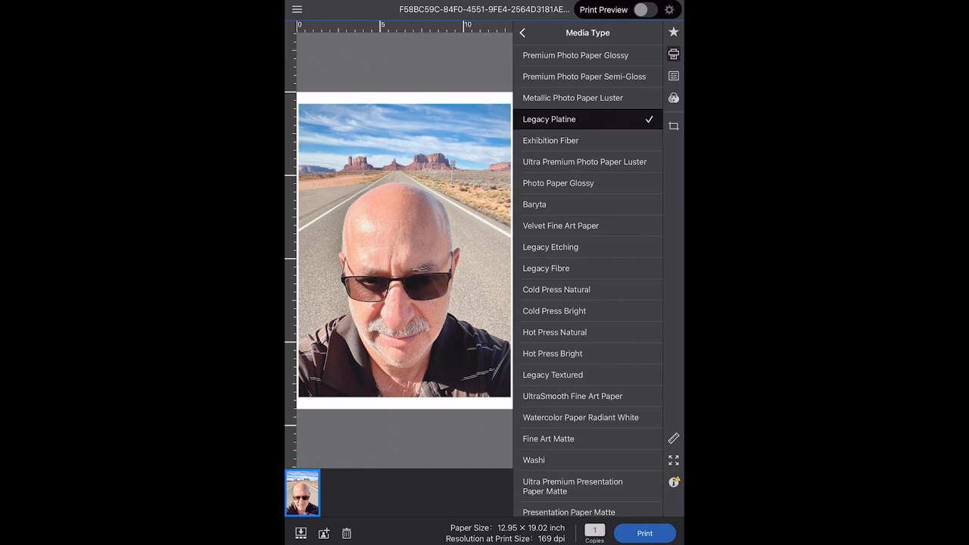
pyautogui.click(523, 33)
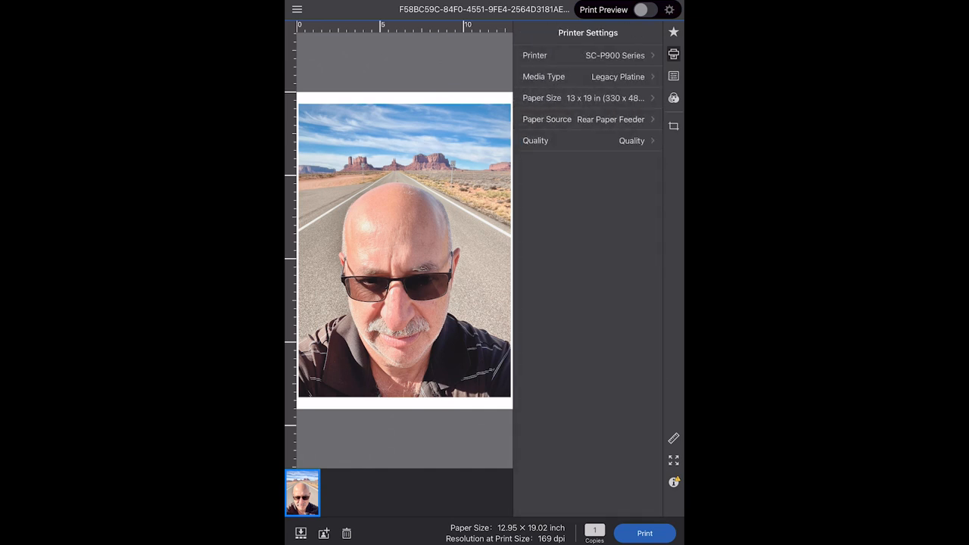